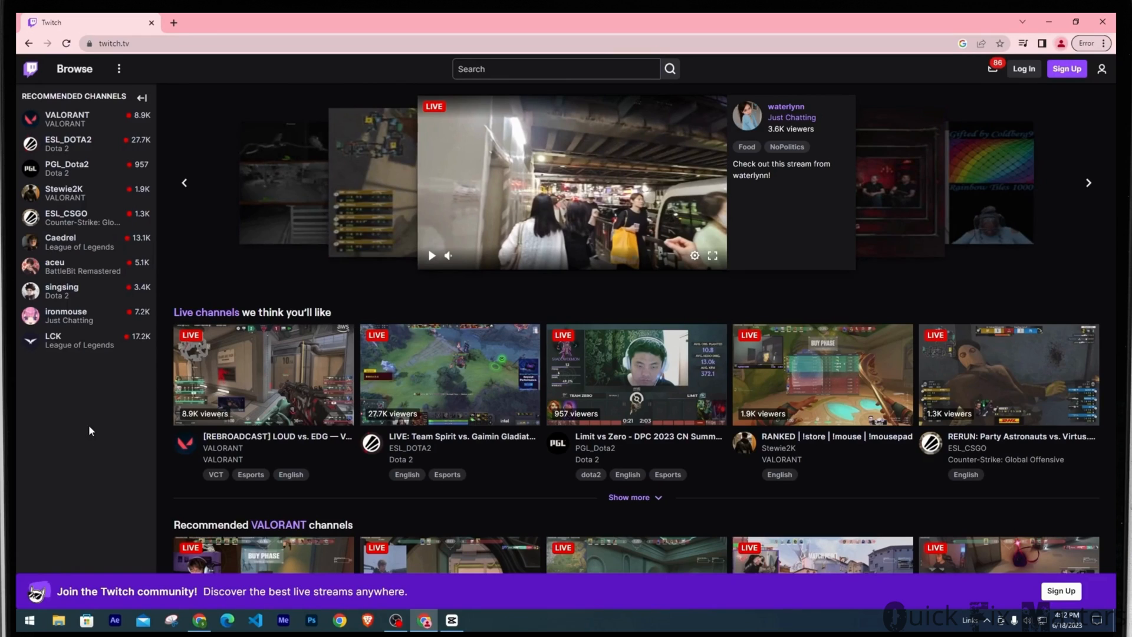
mouse_move(118, 469)
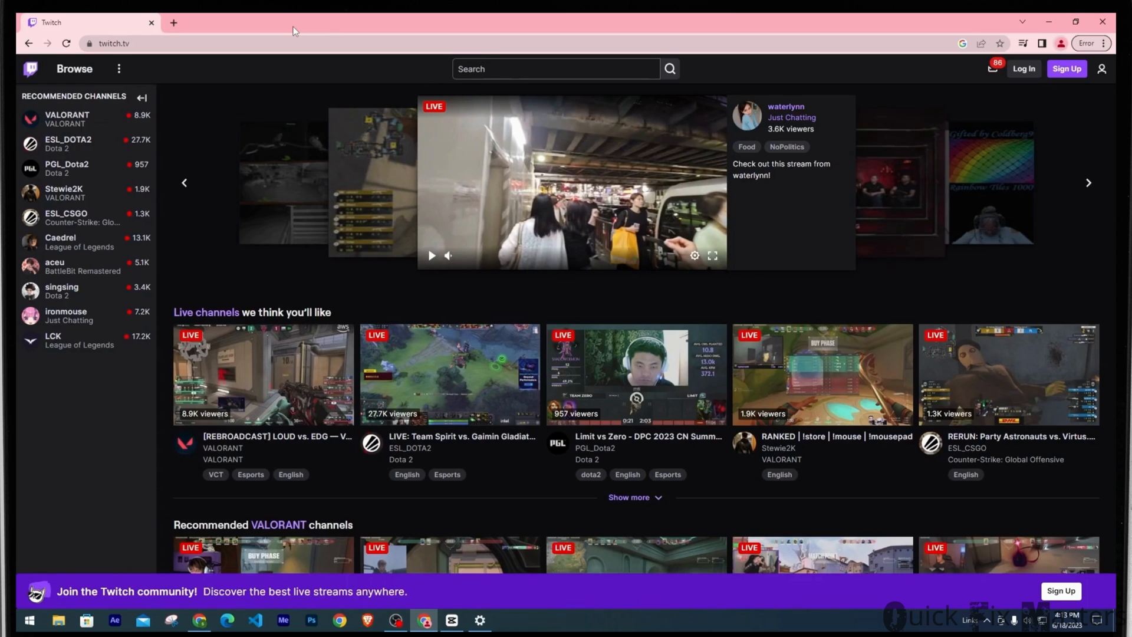
mouse_move(927, 80)
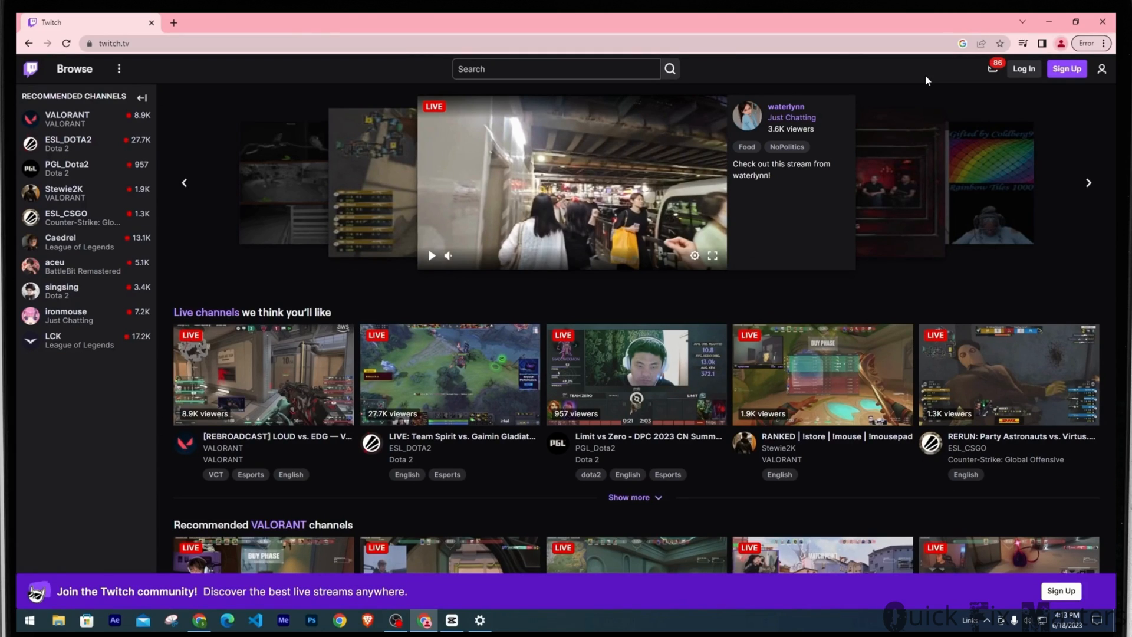
mouse_move(1092, 43)
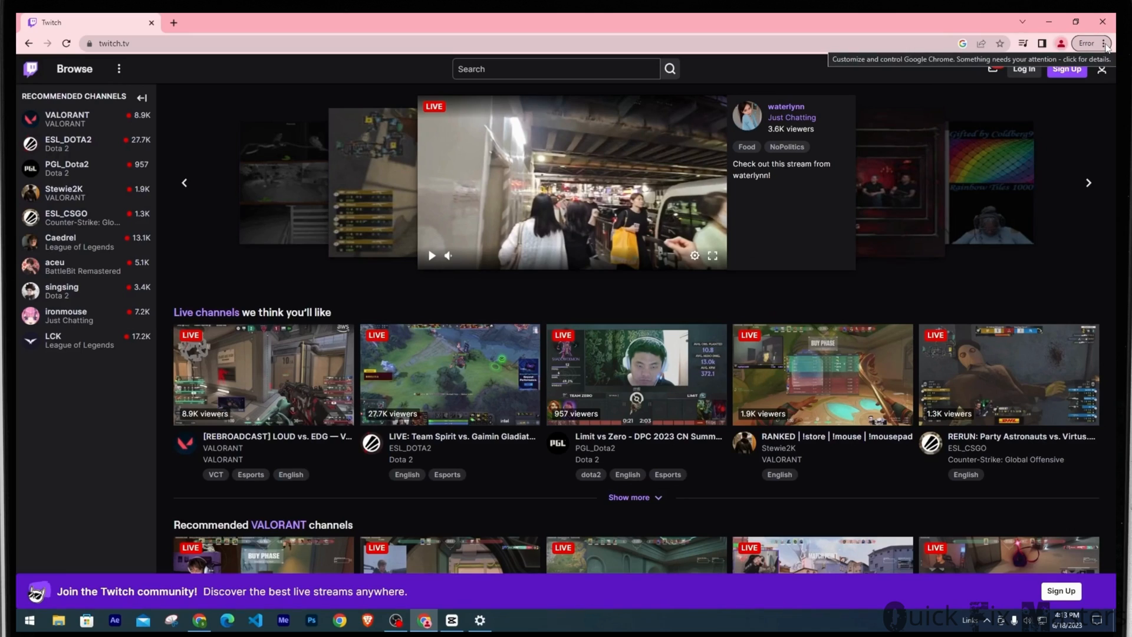
Open Help > About Google Chrome and confirm version 114 is up to date.
left_click(1093, 43)
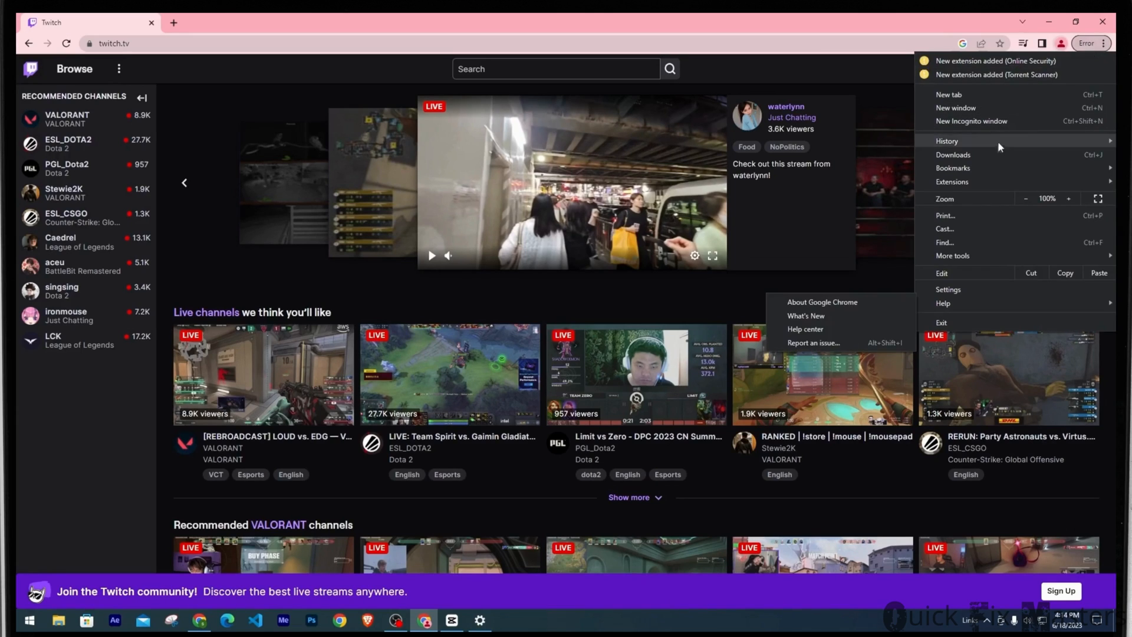
mouse_move(950, 303)
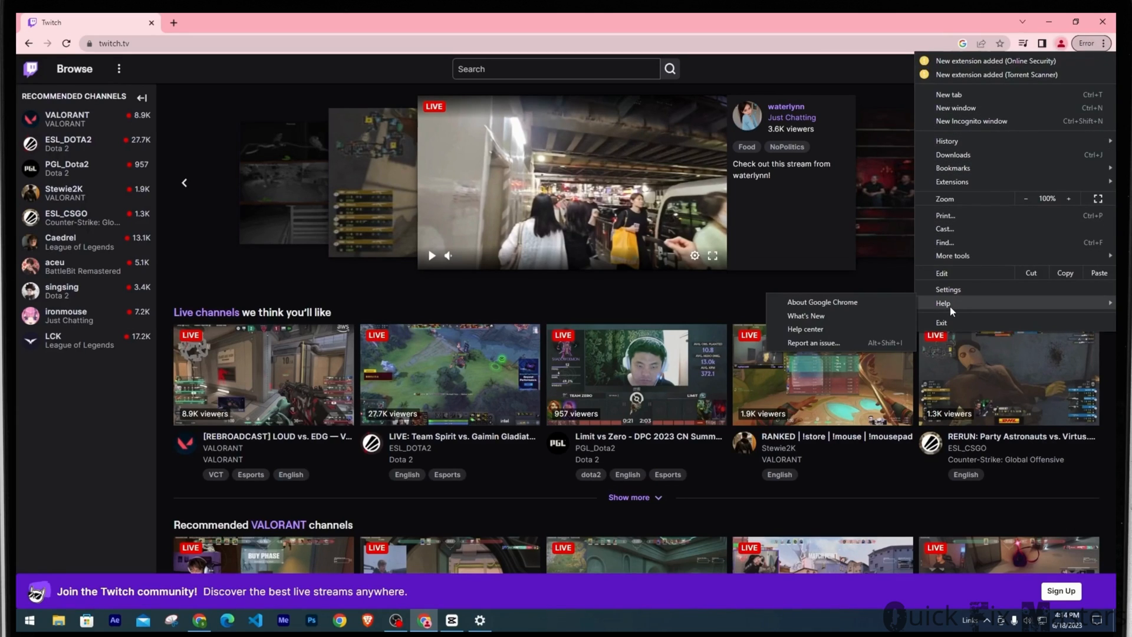
mouse_move(822, 302)
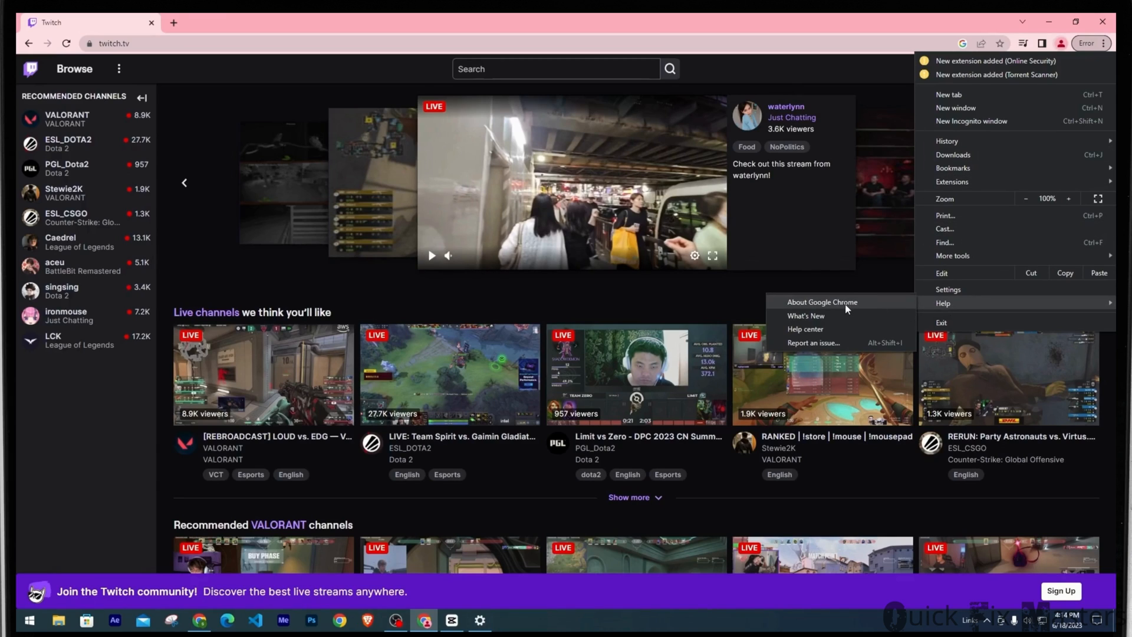
left_click(821, 302)
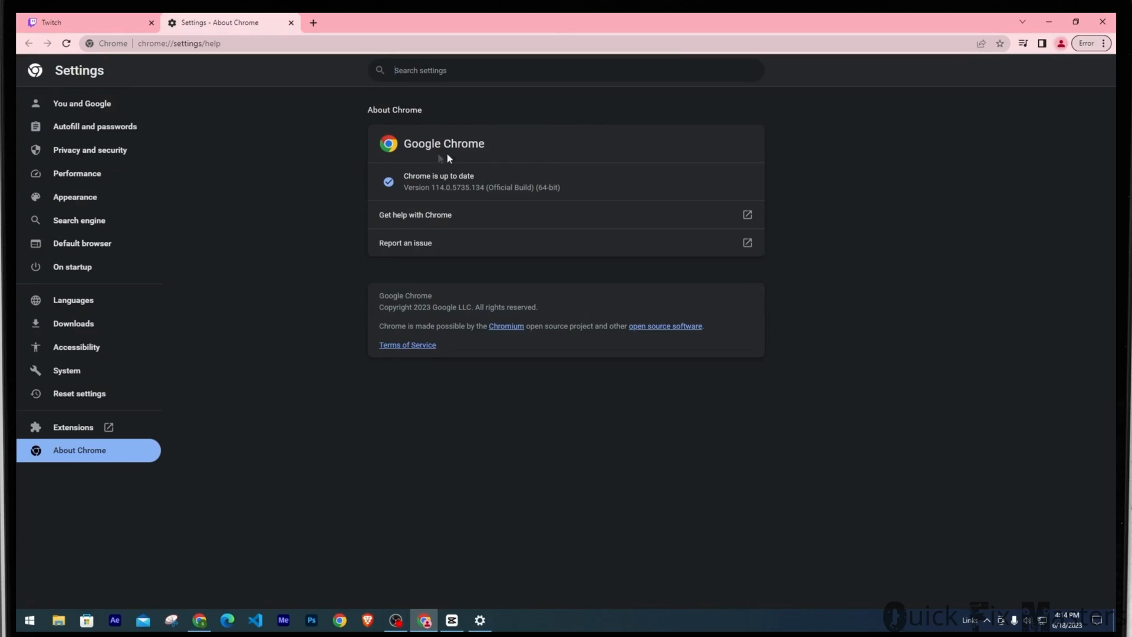
mouse_move(369, 173)
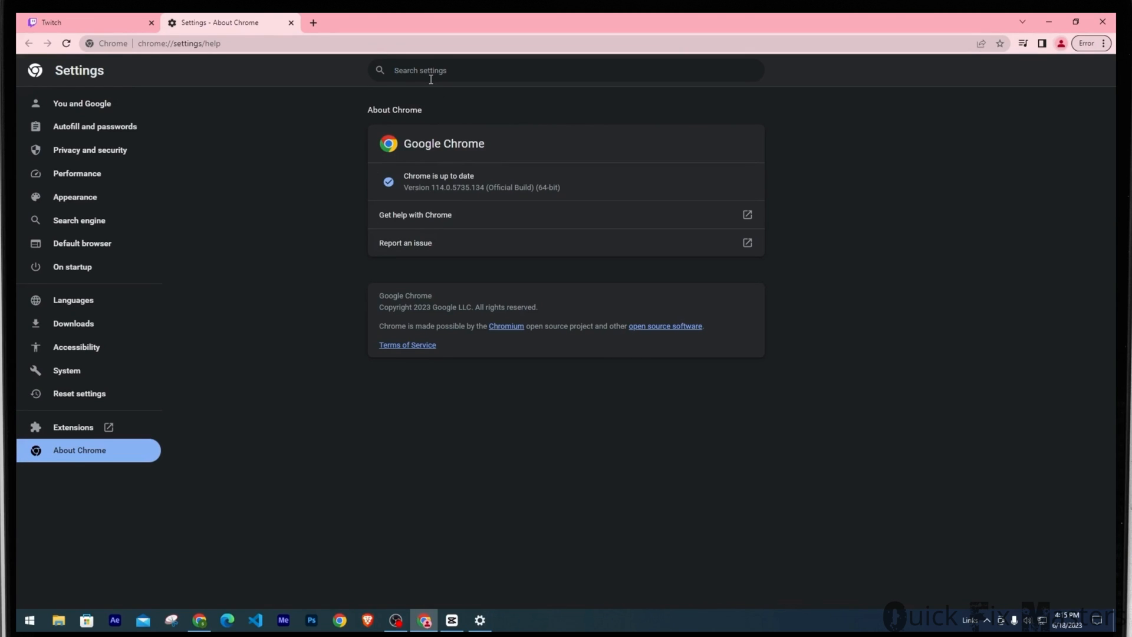
Clear the last hour of history, cookies and cached files, then search settings for DNS.
type("cache")
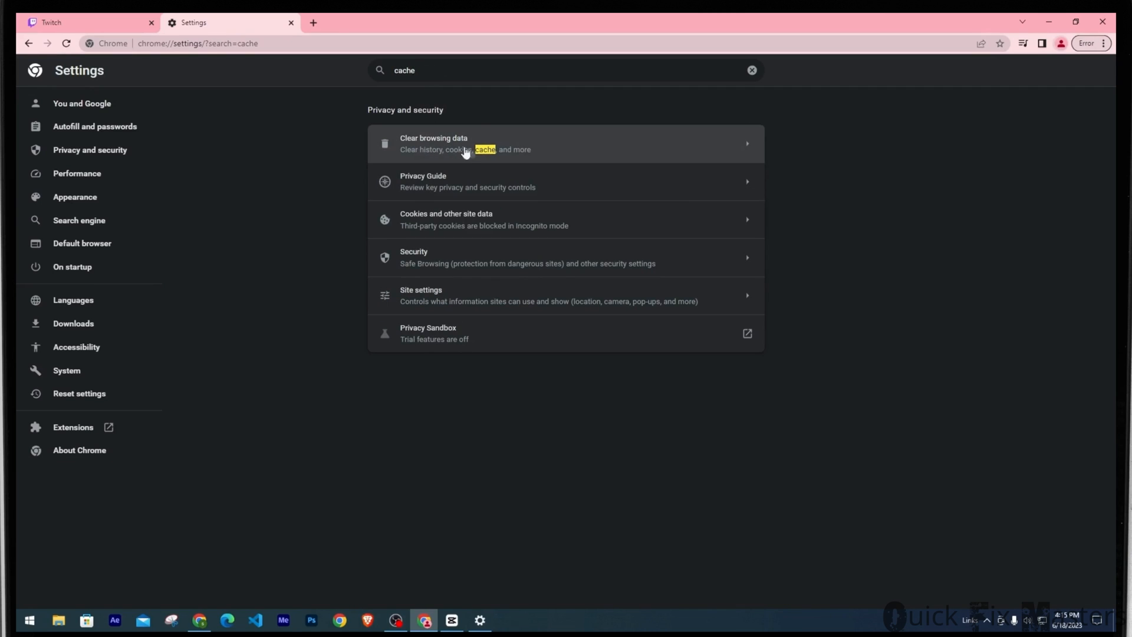
left_click(465, 142)
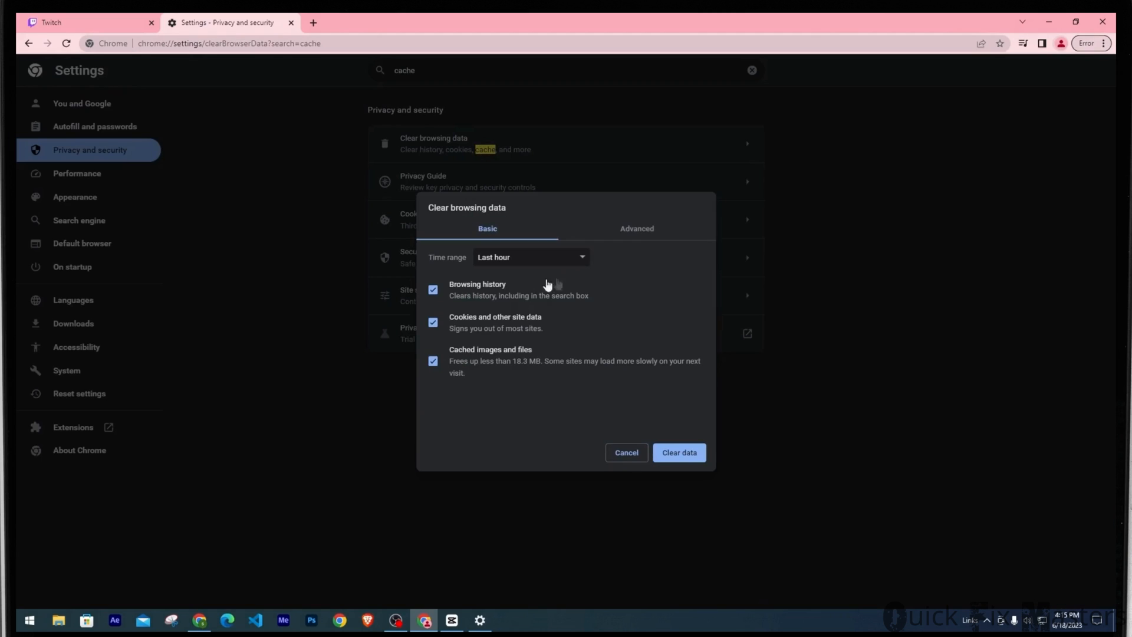
mouse_move(617, 271)
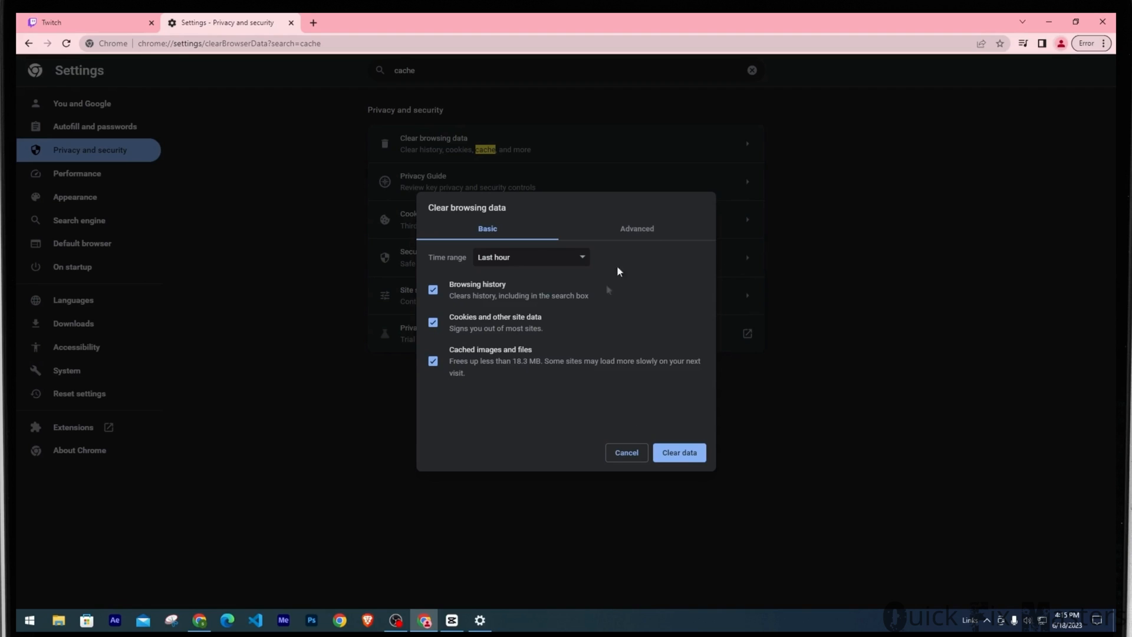
mouse_move(665, 298)
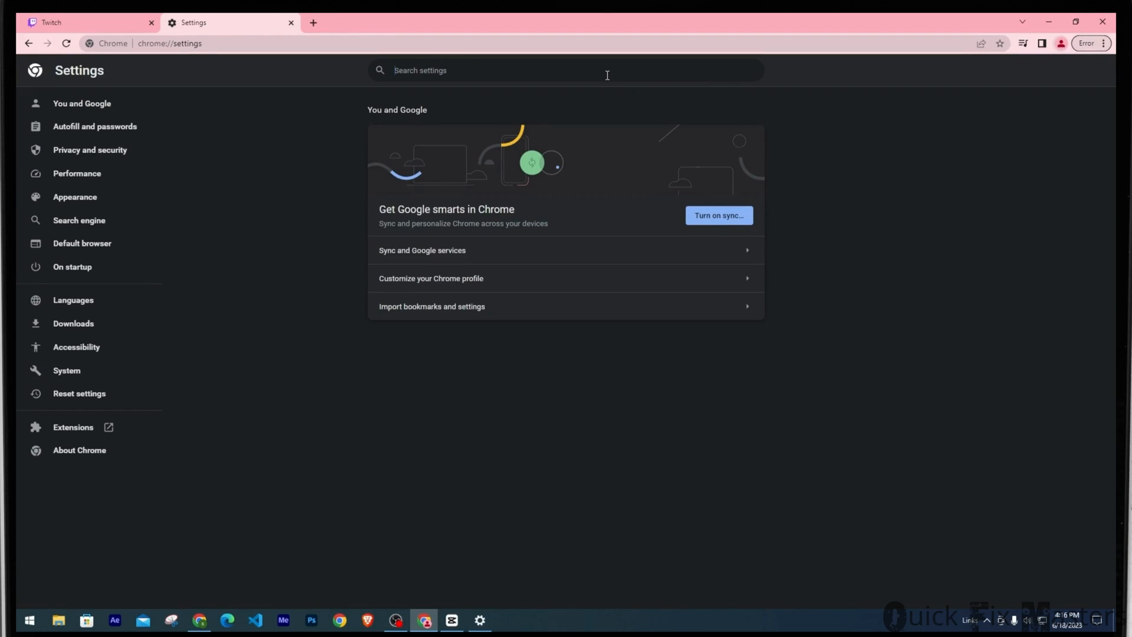
type("DNS")
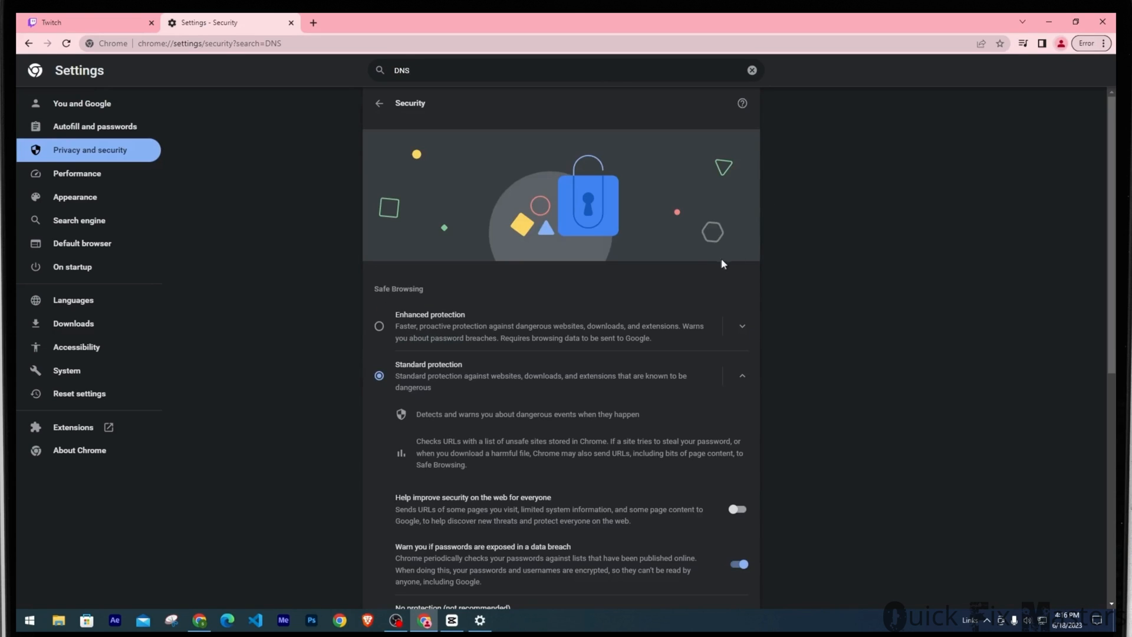
Set Use secure DNS to 'With' a specific DNS provider.
scroll("down", 3)
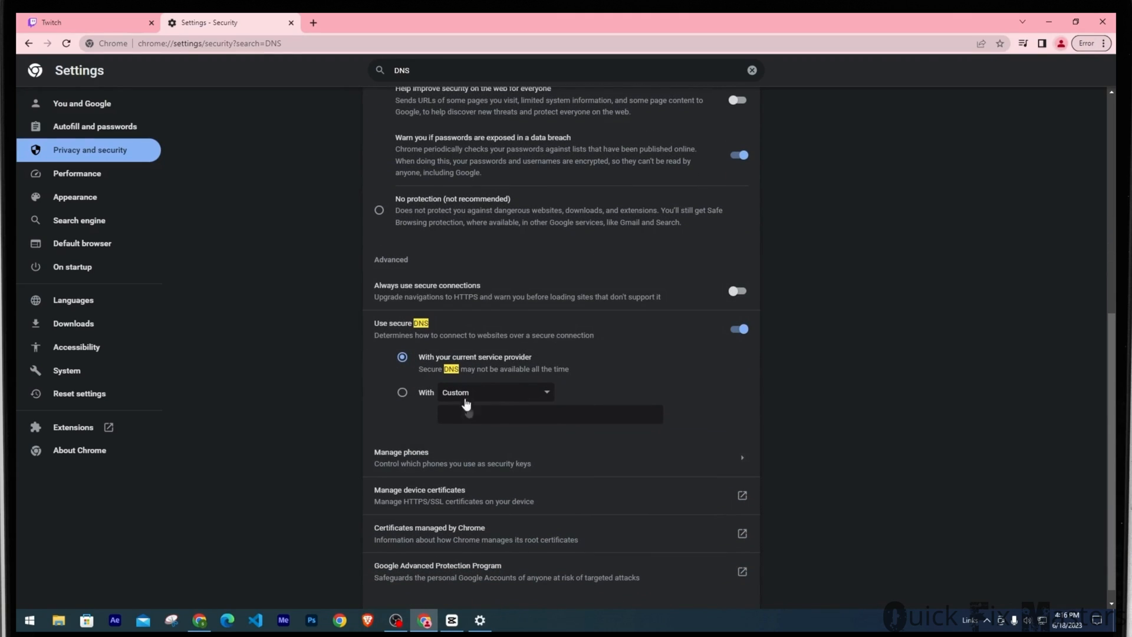
left_click(494, 393)
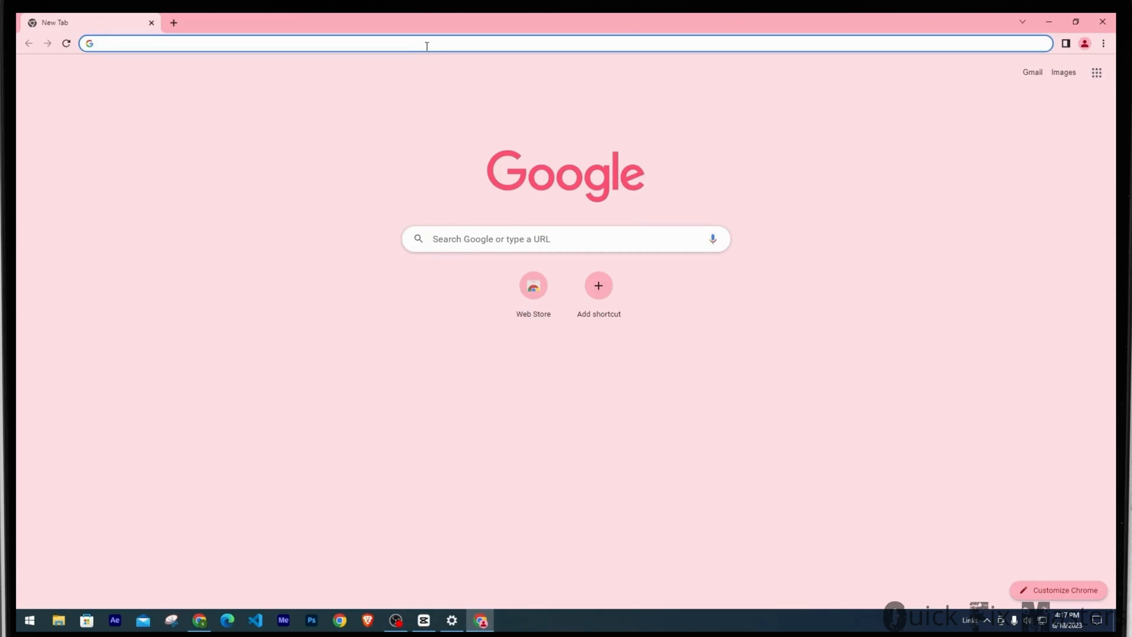
Open twitch.tv from suggestions, confirm no Windows manual proxy is set, and return to Twitch.
type("two")
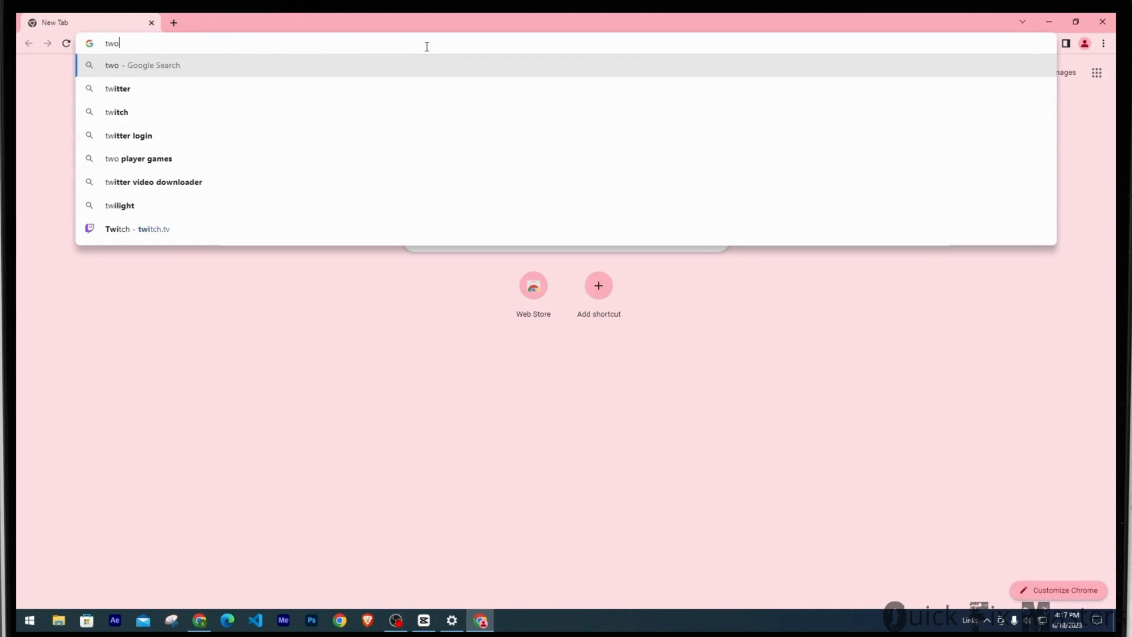
left_click(137, 229)
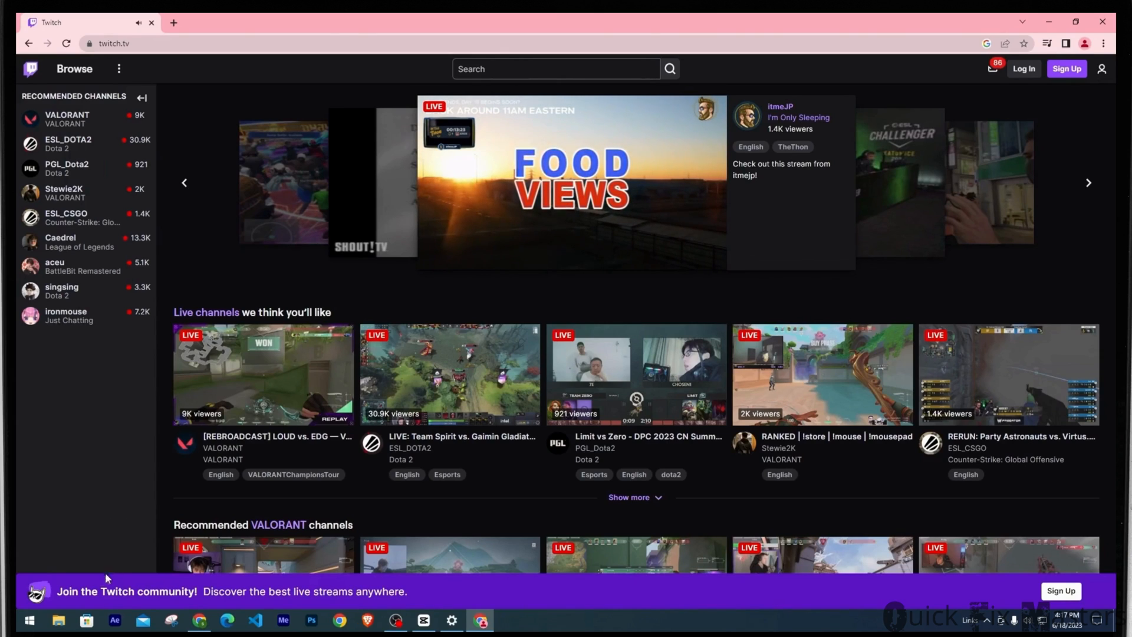
right_click(30, 620)
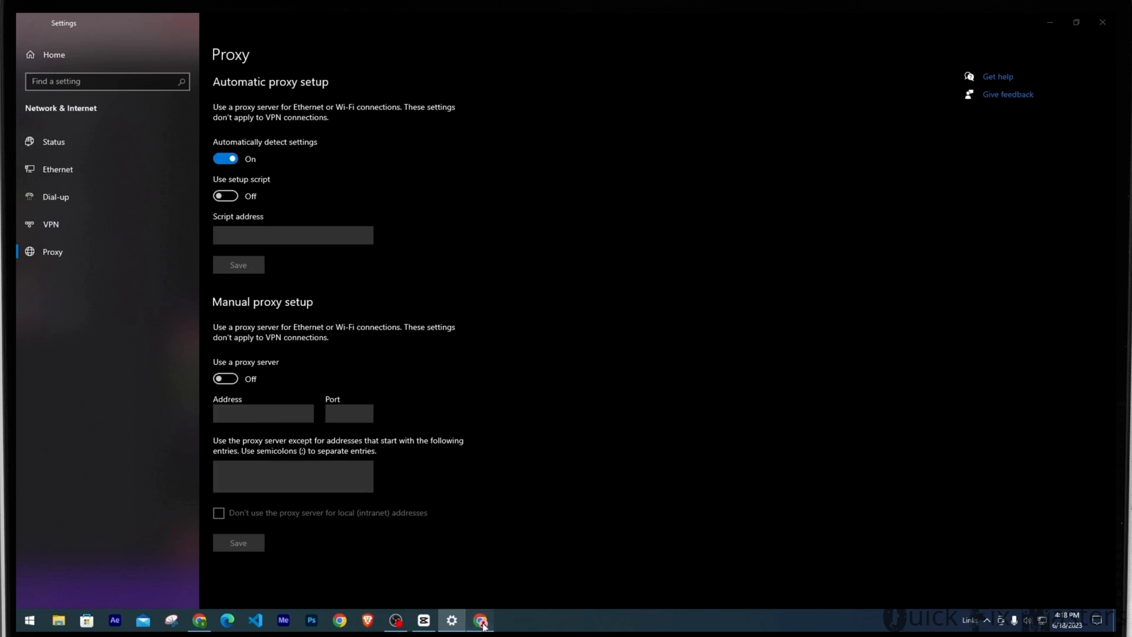
left_click(480, 621)
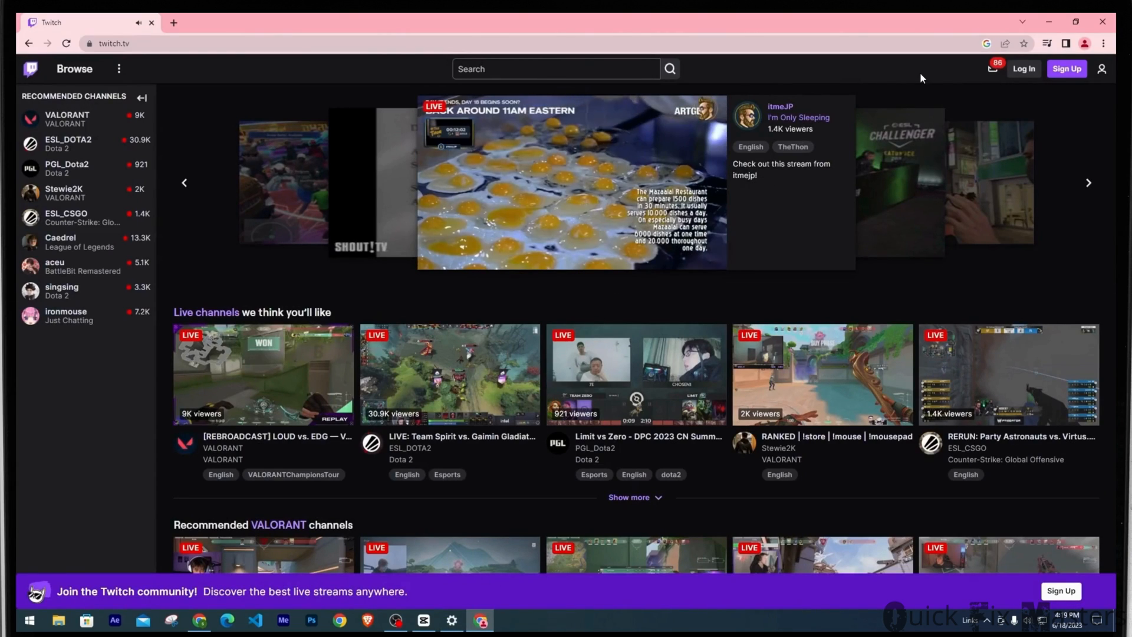